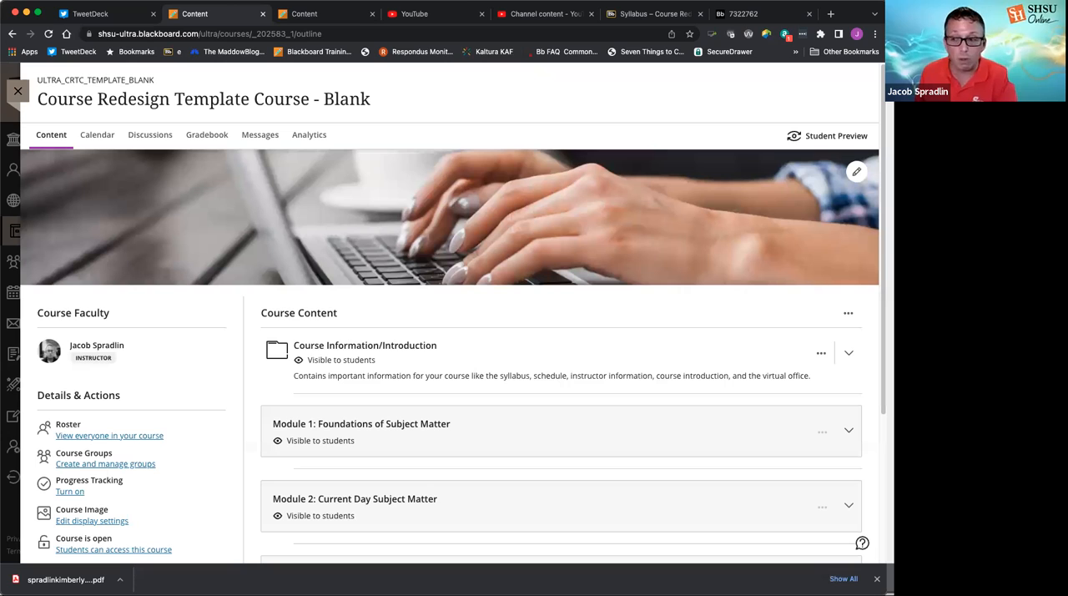
mouse_move(512, 337)
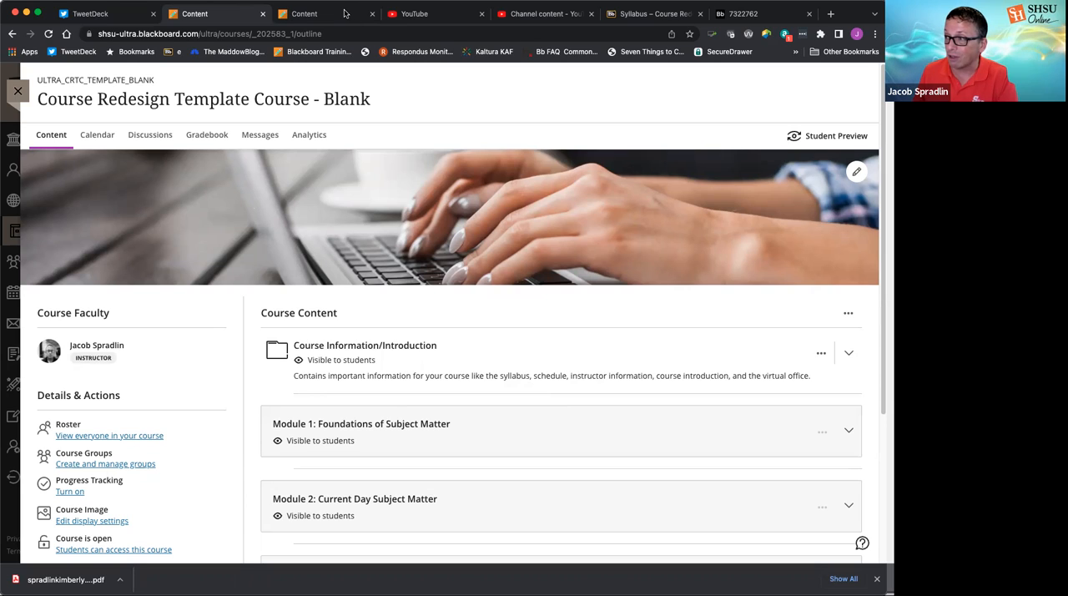
mouse_move(398, 160)
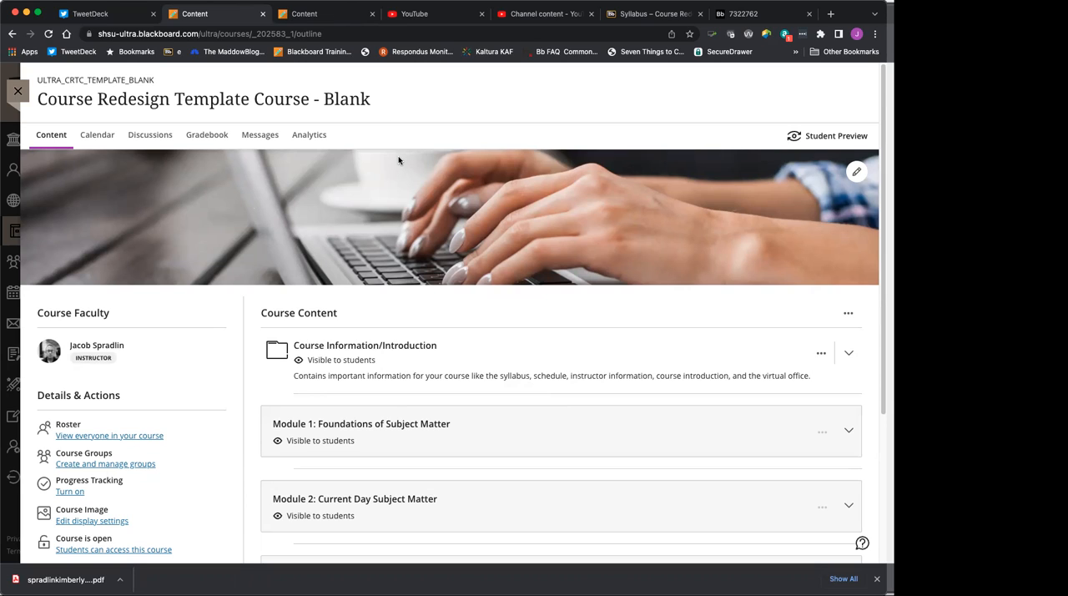
mouse_move(471, 367)
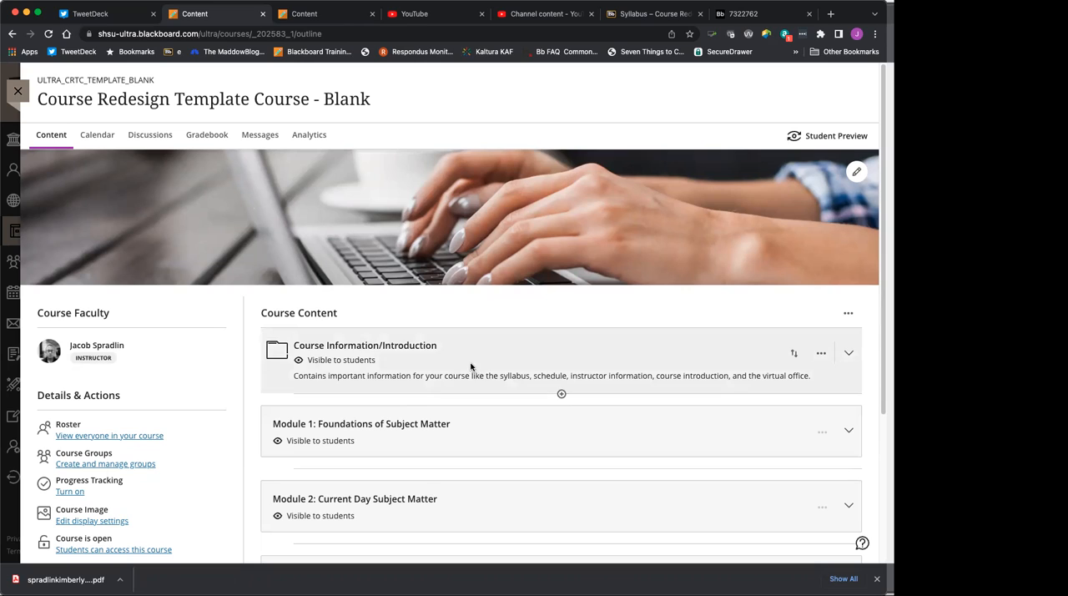
mouse_move(142, 187)
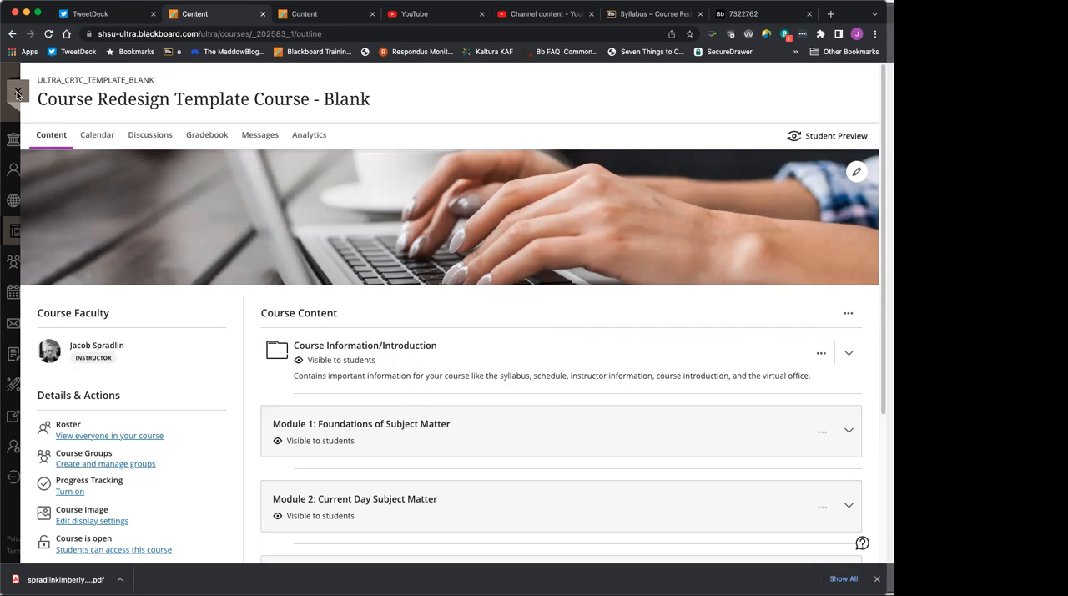
- Reopen the Course Redesign Template Course - Blank from the course list and scroll through its Course Information/Introduction items
left_click(18, 92)
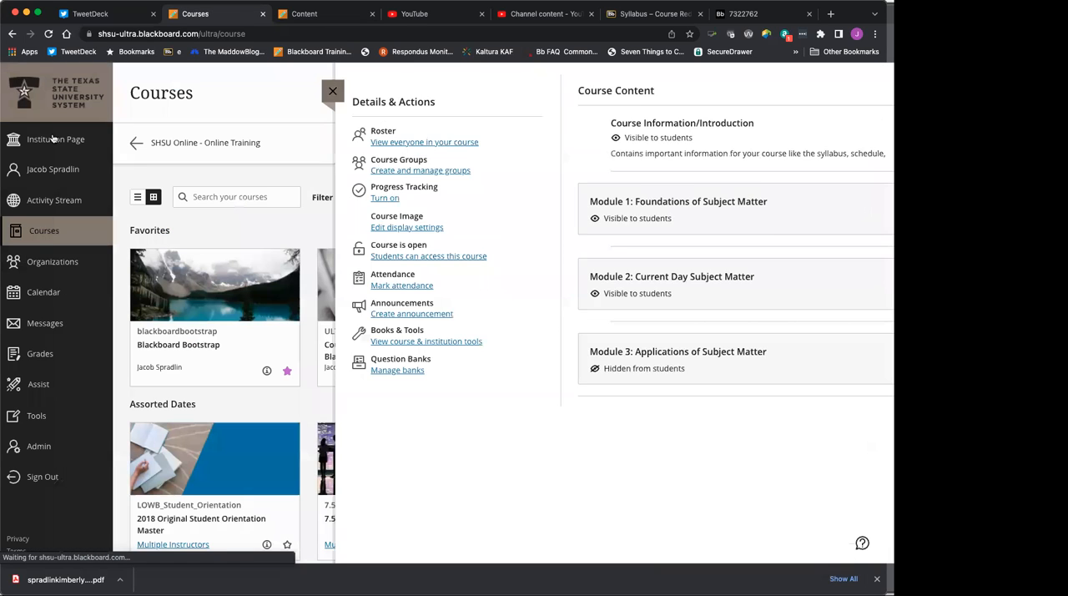
left_click(332, 90)
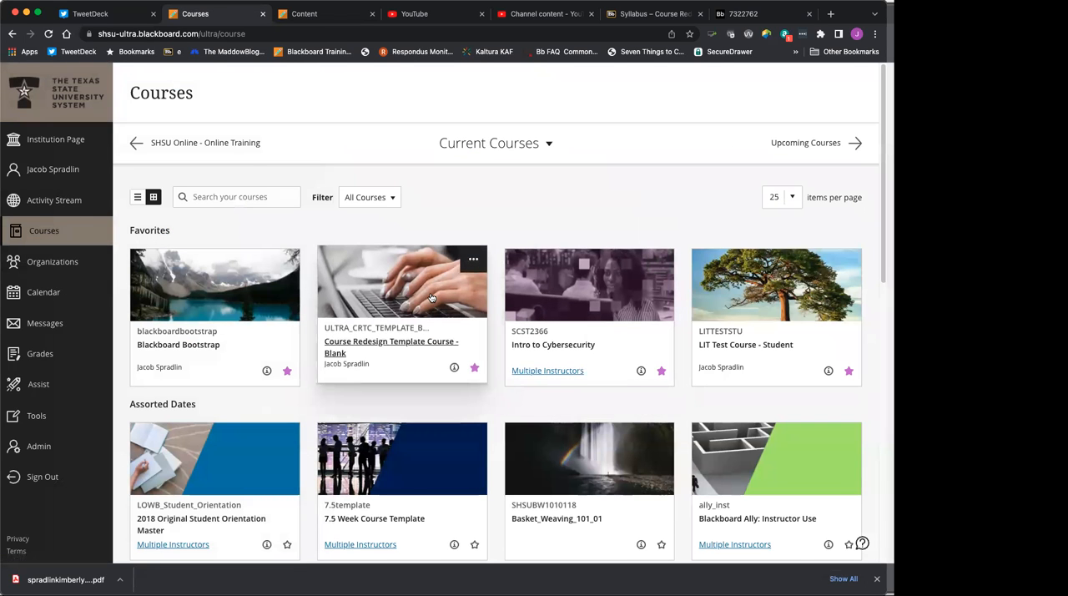
left_click(390, 346)
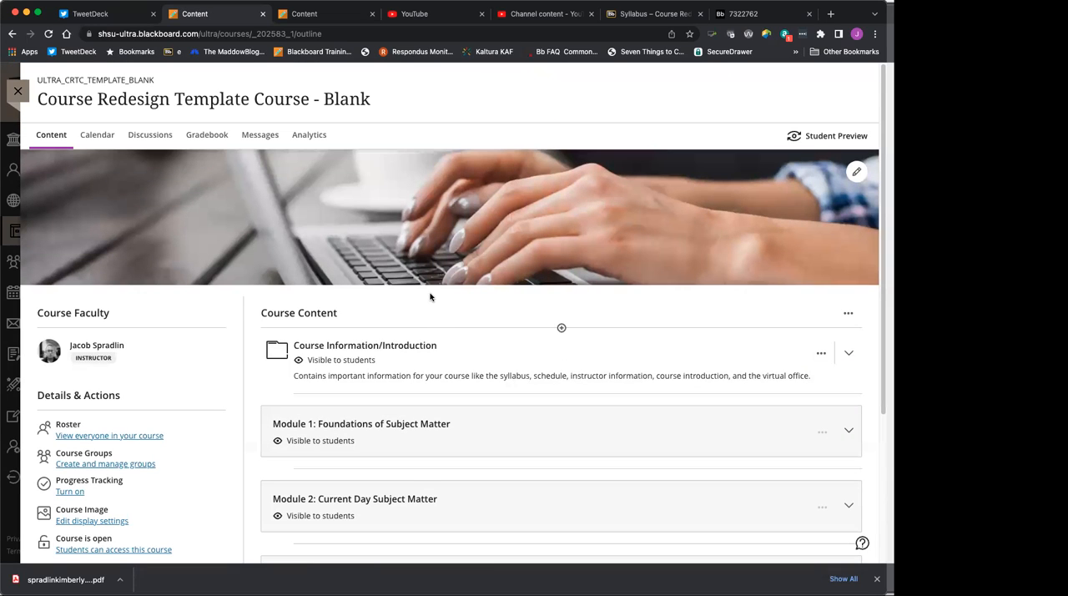
mouse_move(431, 350)
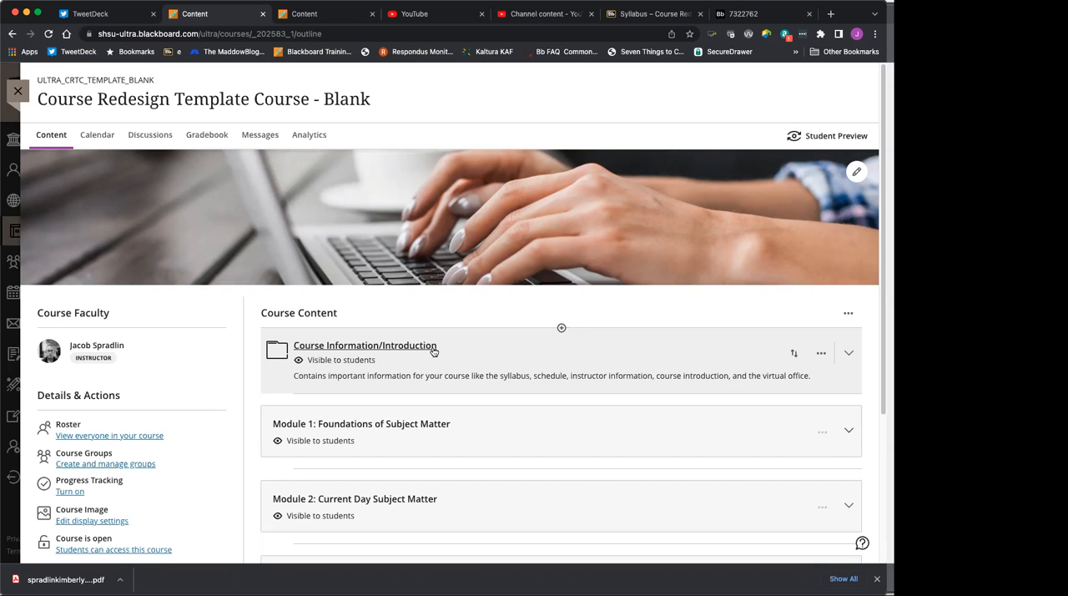
scroll("down", 3)
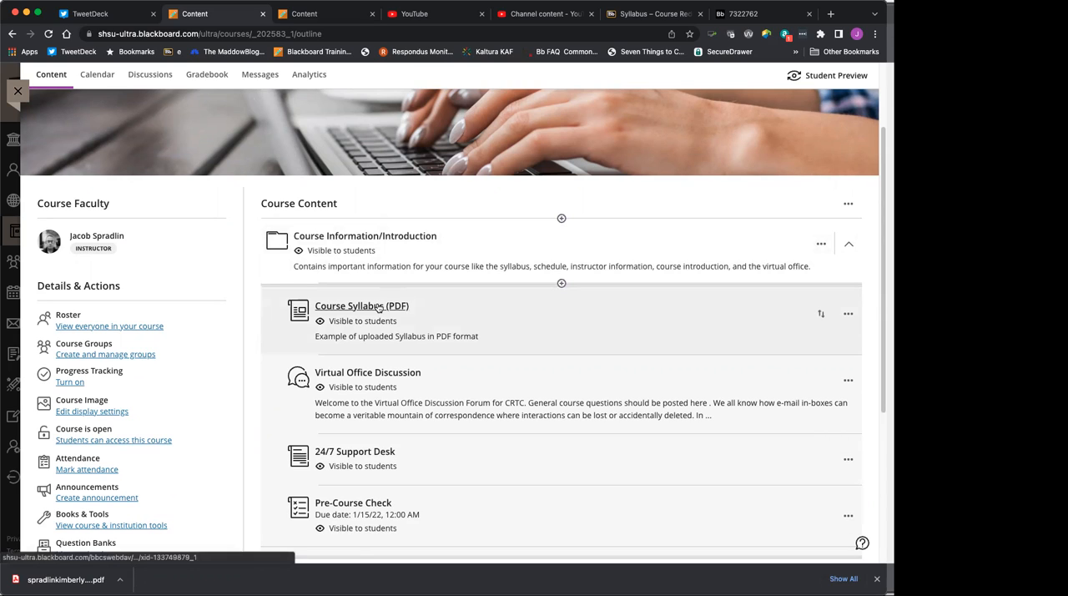
mouse_move(362, 306)
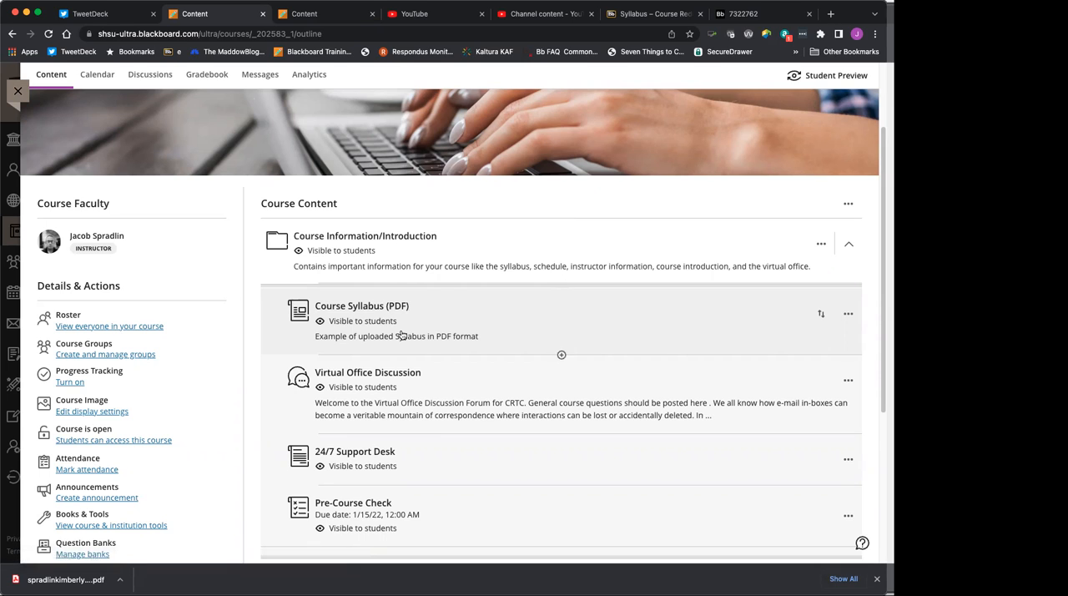
scroll("down", 3)
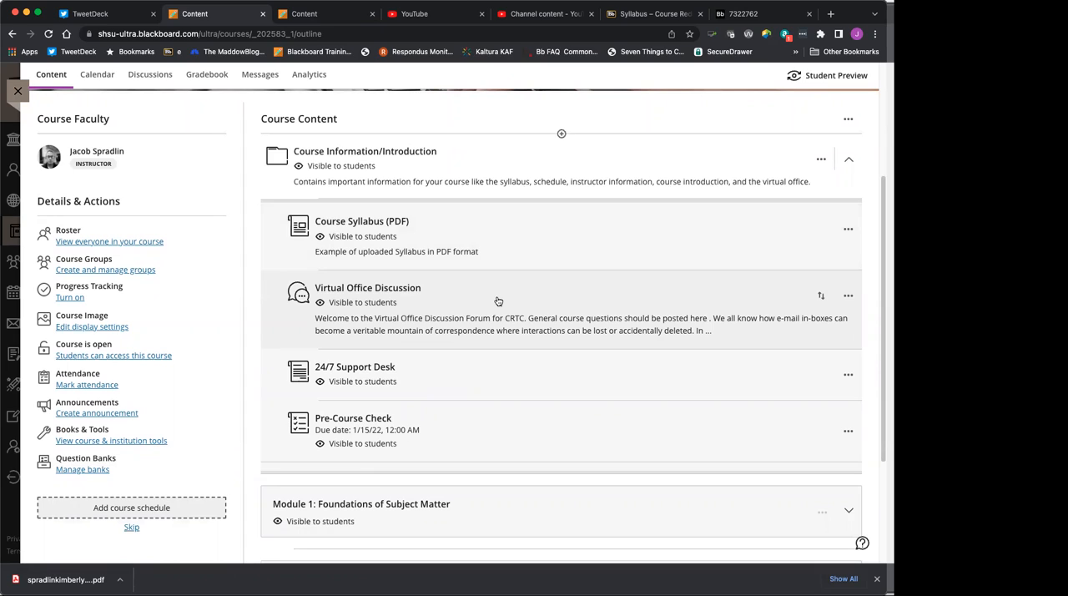
mouse_move(475, 306)
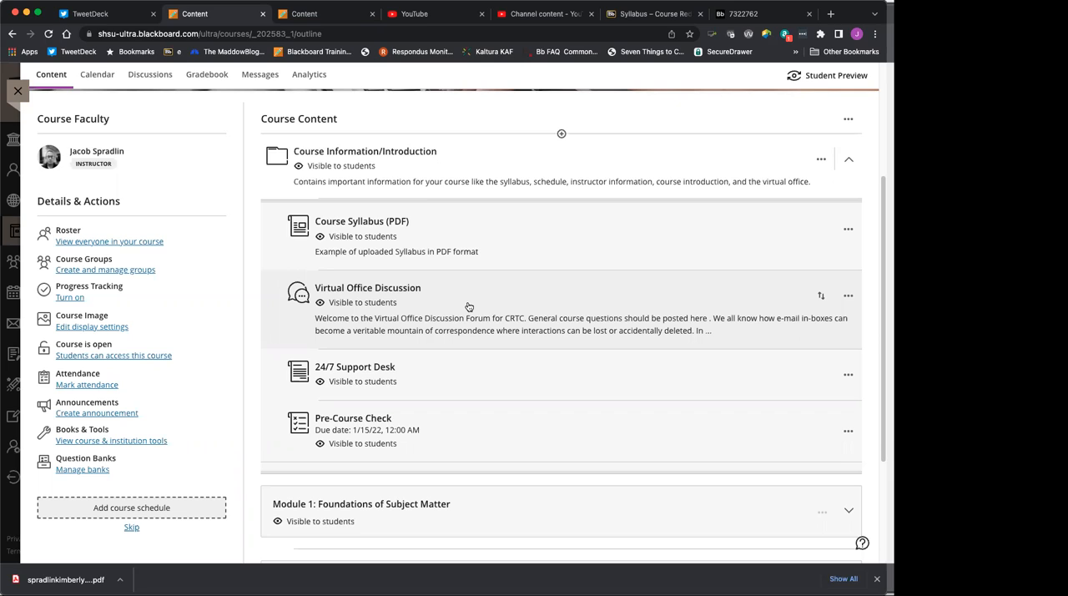
mouse_move(529, 288)
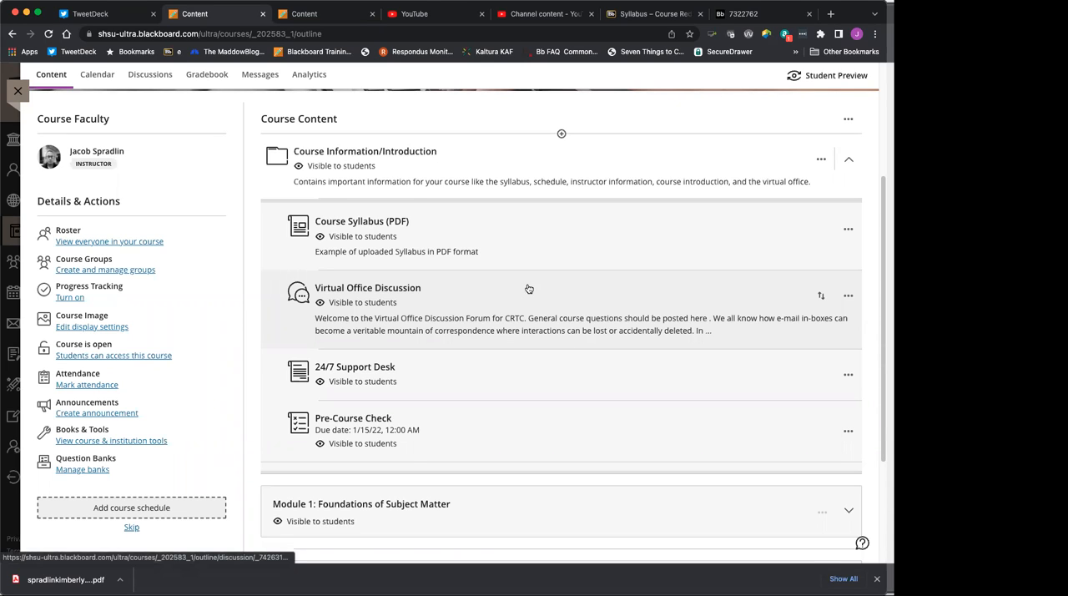
mouse_move(438, 368)
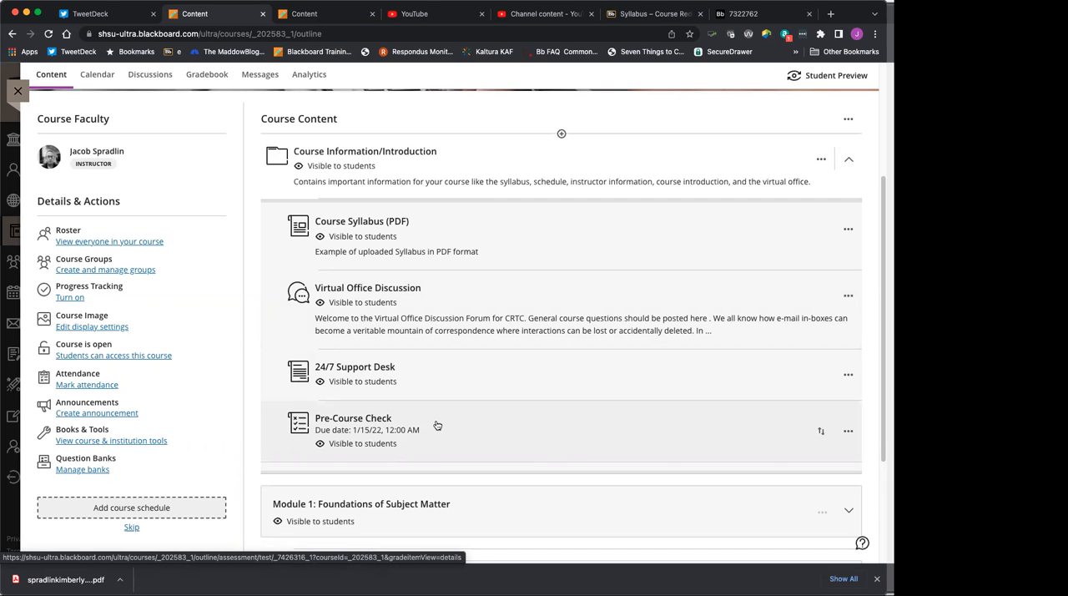
- Collapse Course Information/Introduction, expand Module 1: Foundations of Subject Matter, and enter Student Preview
left_click(848, 159)
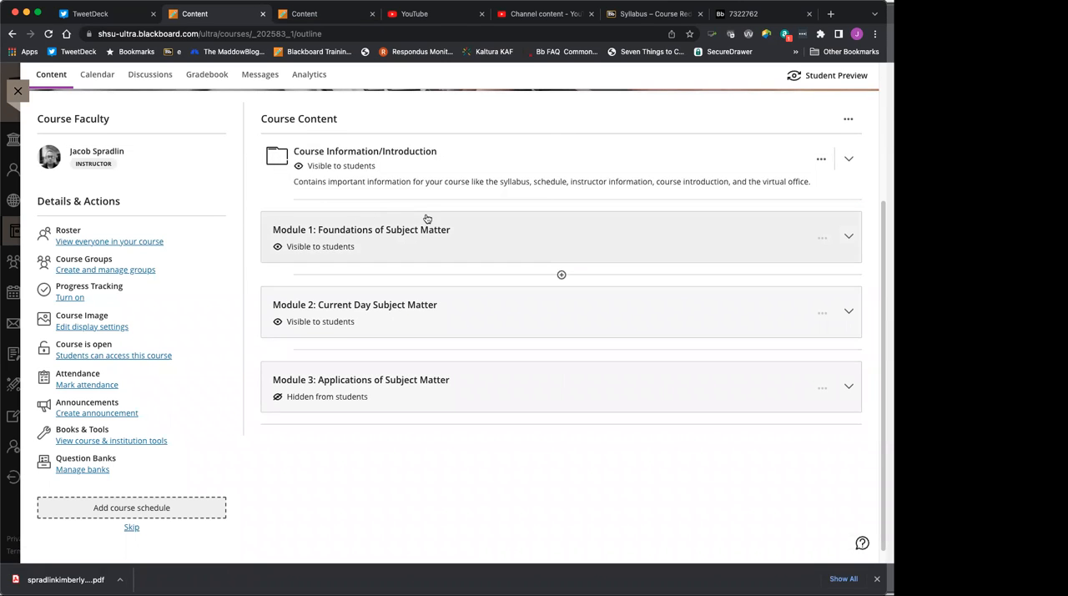
mouse_move(475, 232)
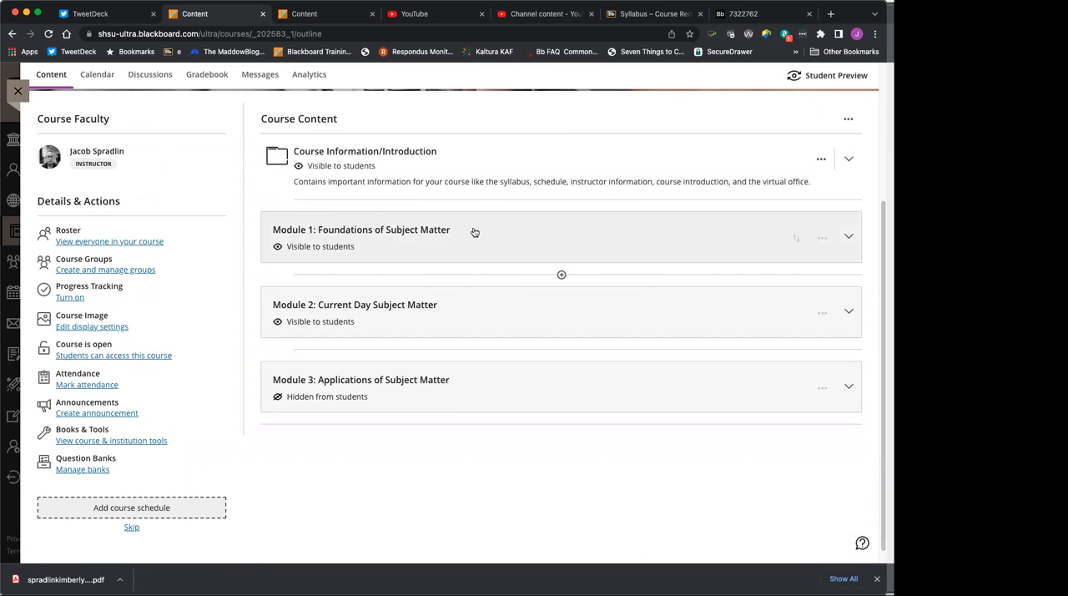
mouse_move(504, 230)
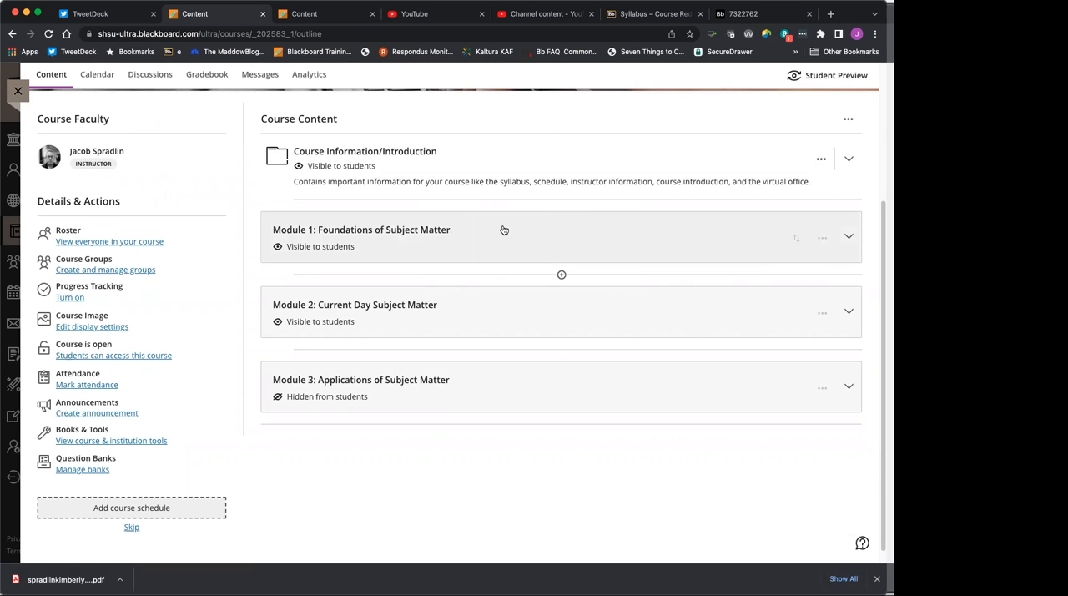
left_click(848, 236)
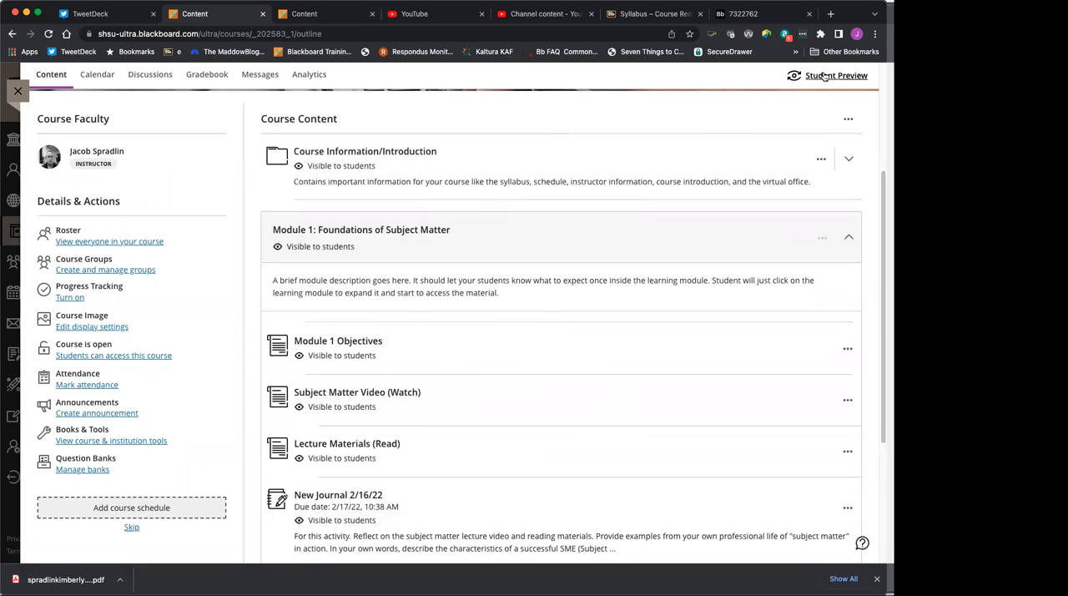
mouse_move(705, 191)
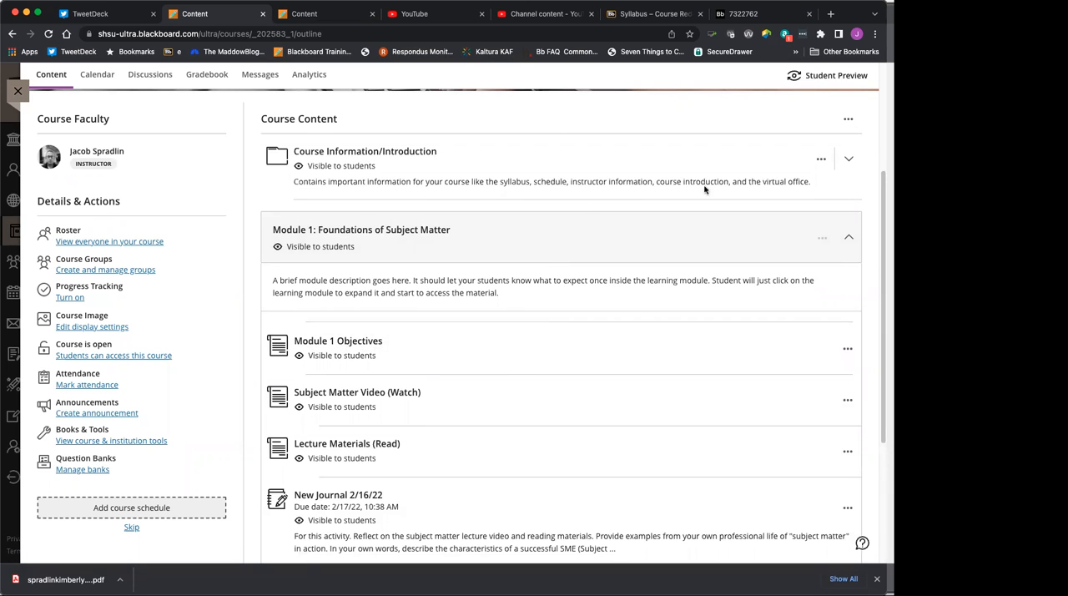
left_click(835, 75)
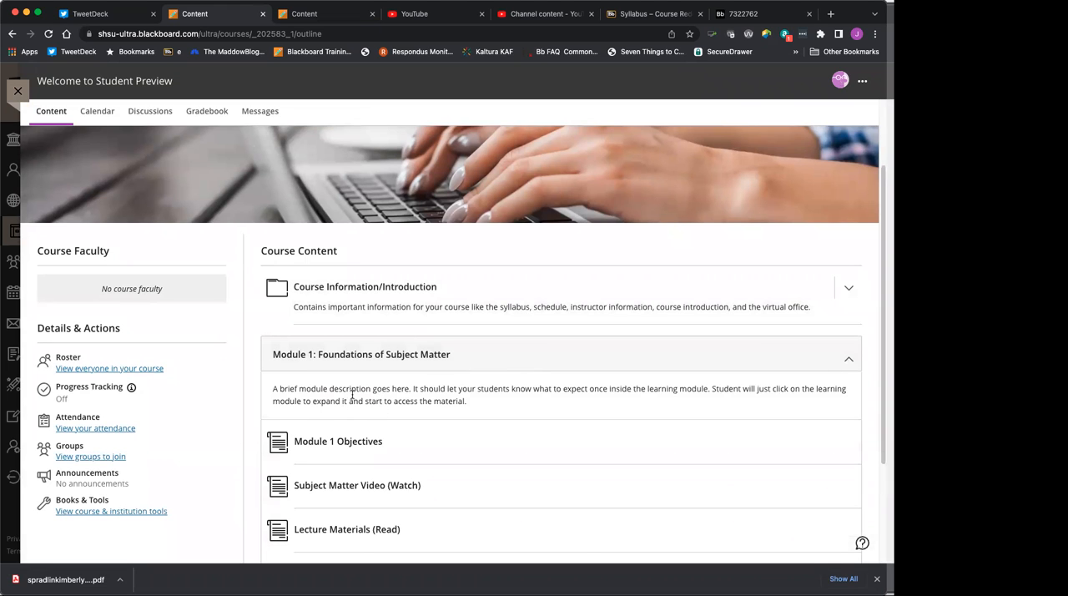
scroll("down", 3)
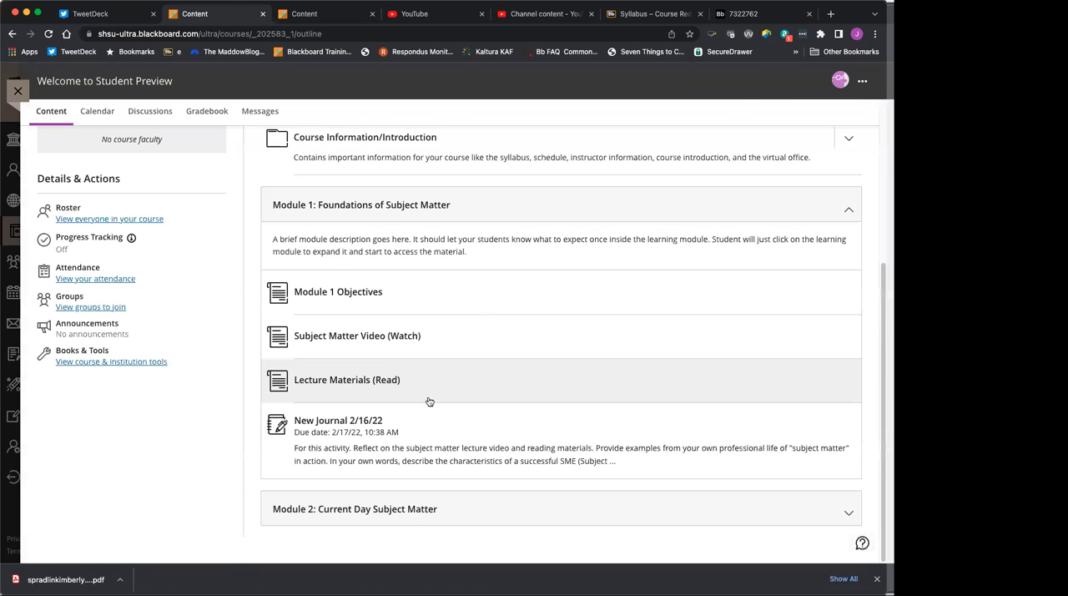
mouse_move(409, 288)
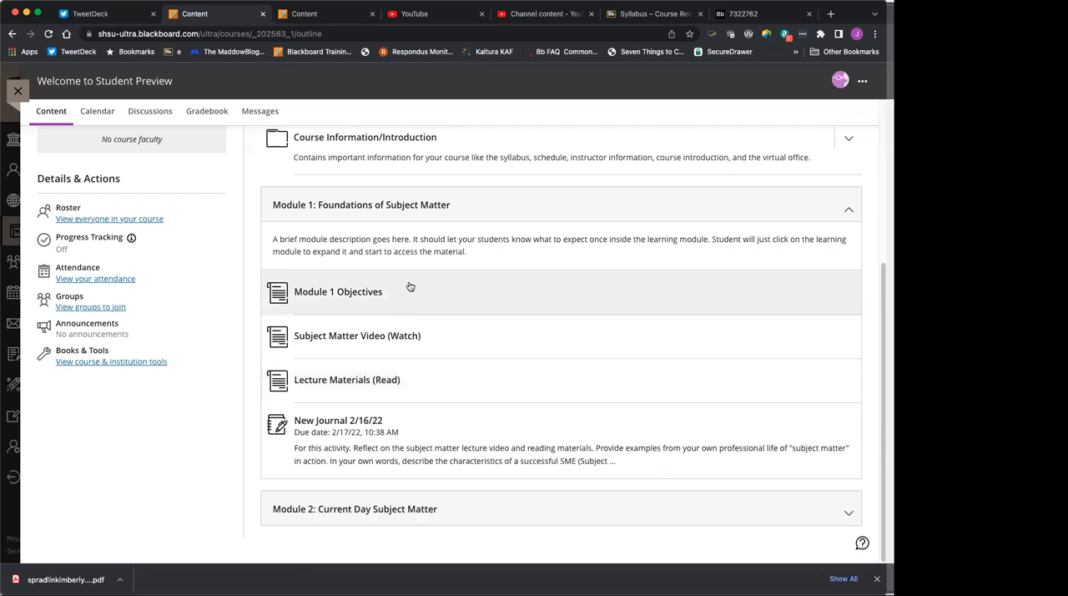
left_click(338, 292)
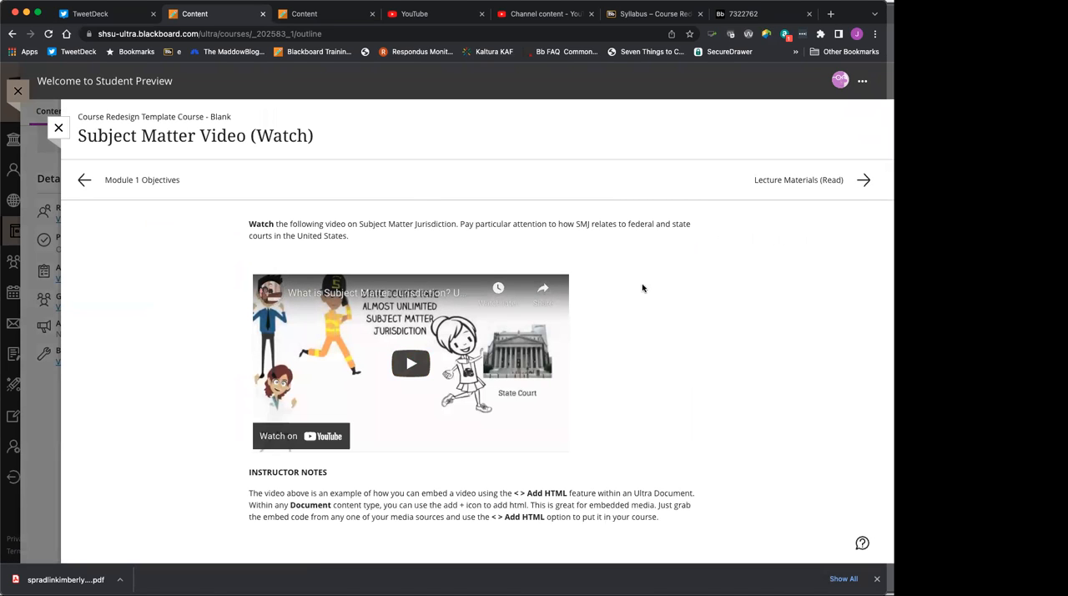
mouse_move(768, 242)
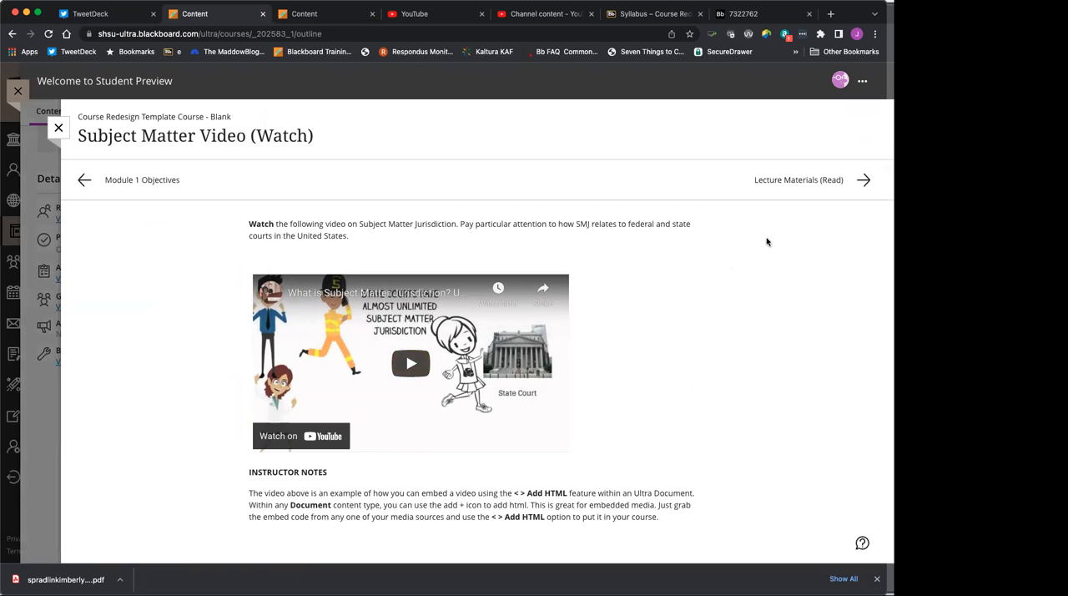
left_click(863, 180)
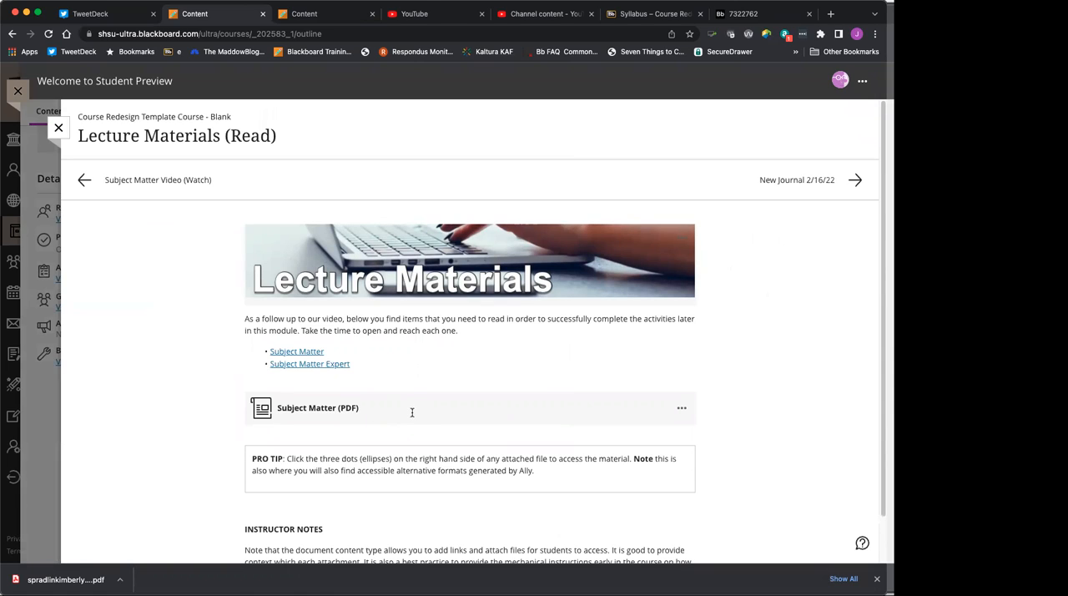
mouse_move(311, 407)
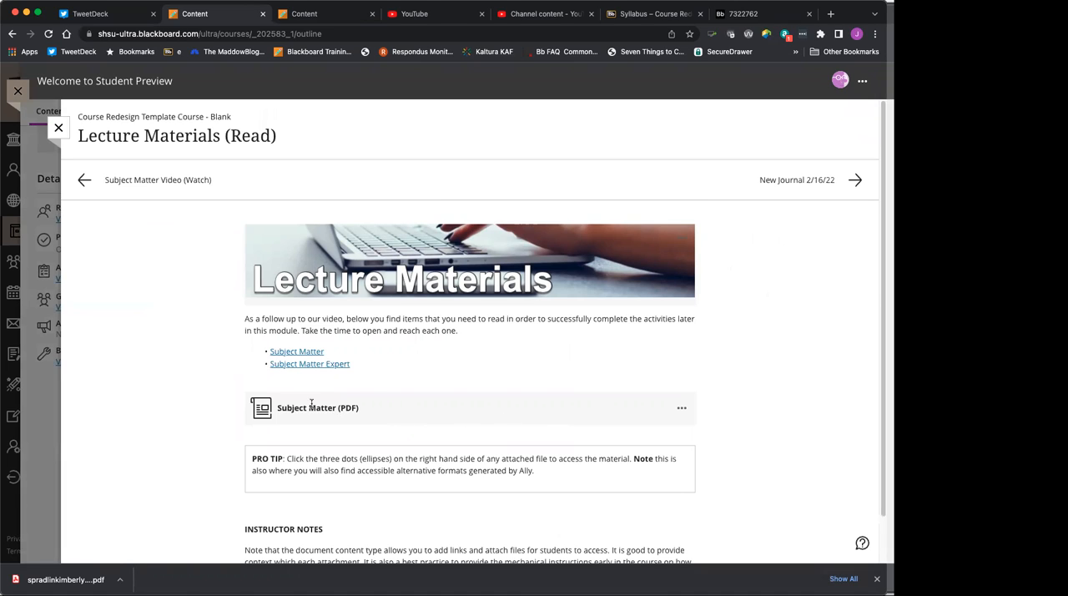
mouse_move(682, 411)
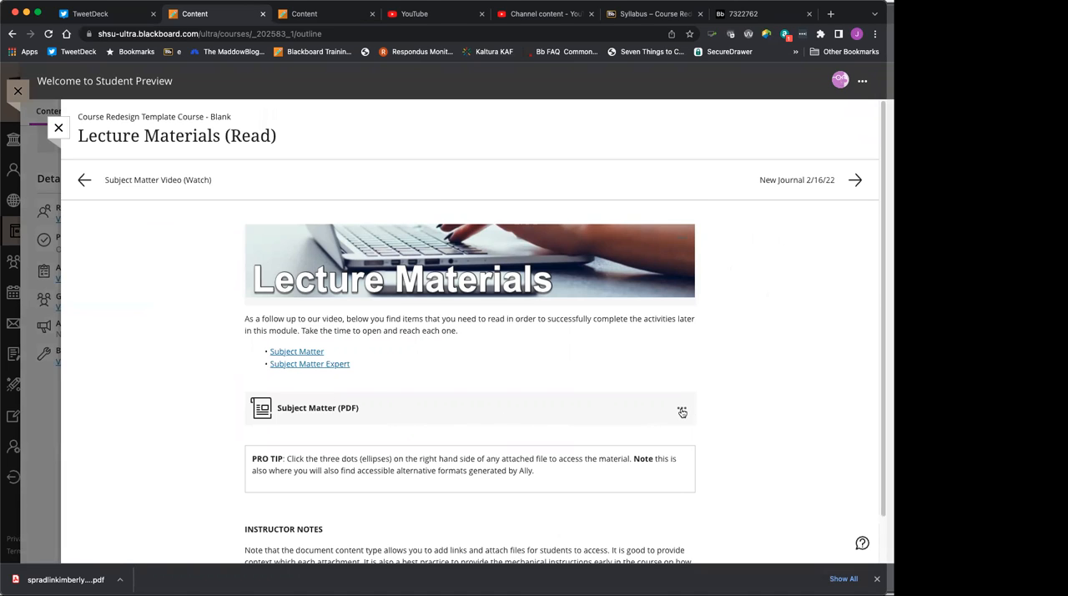
left_click(682, 407)
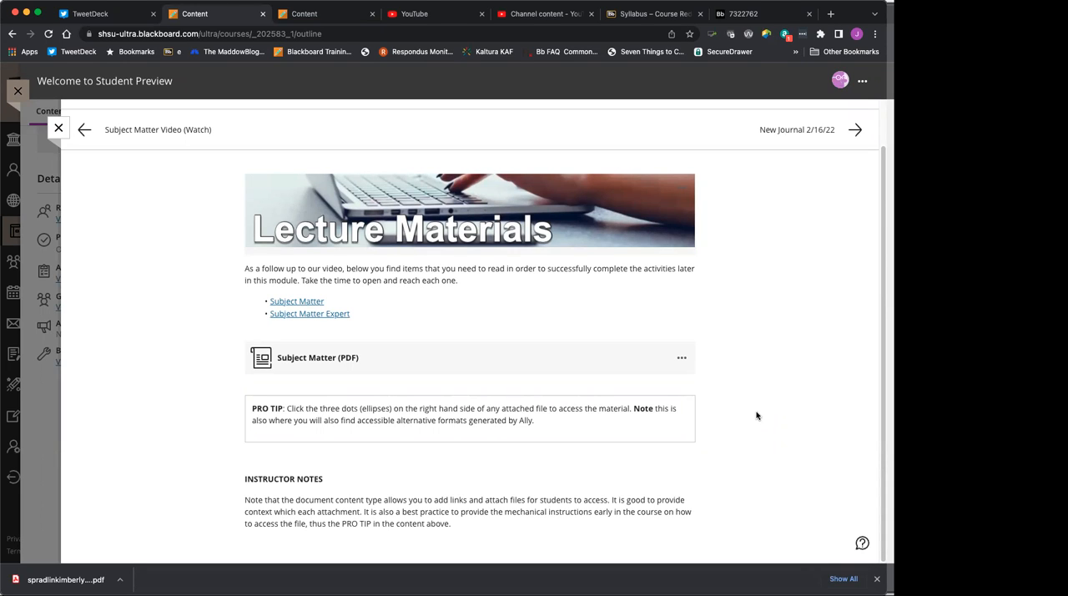
mouse_move(848, 169)
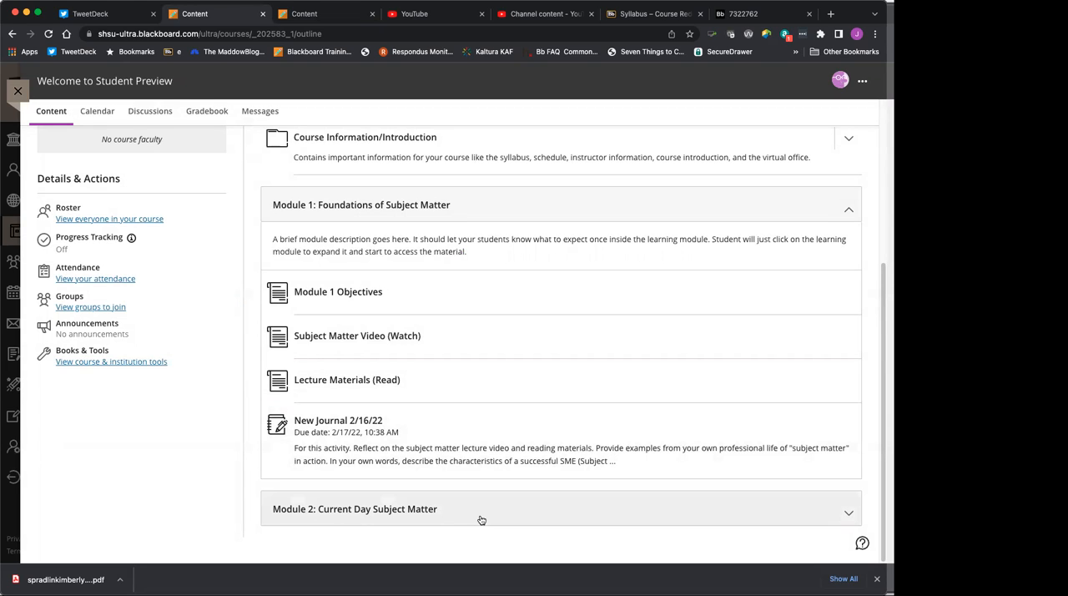
mouse_move(461, 292)
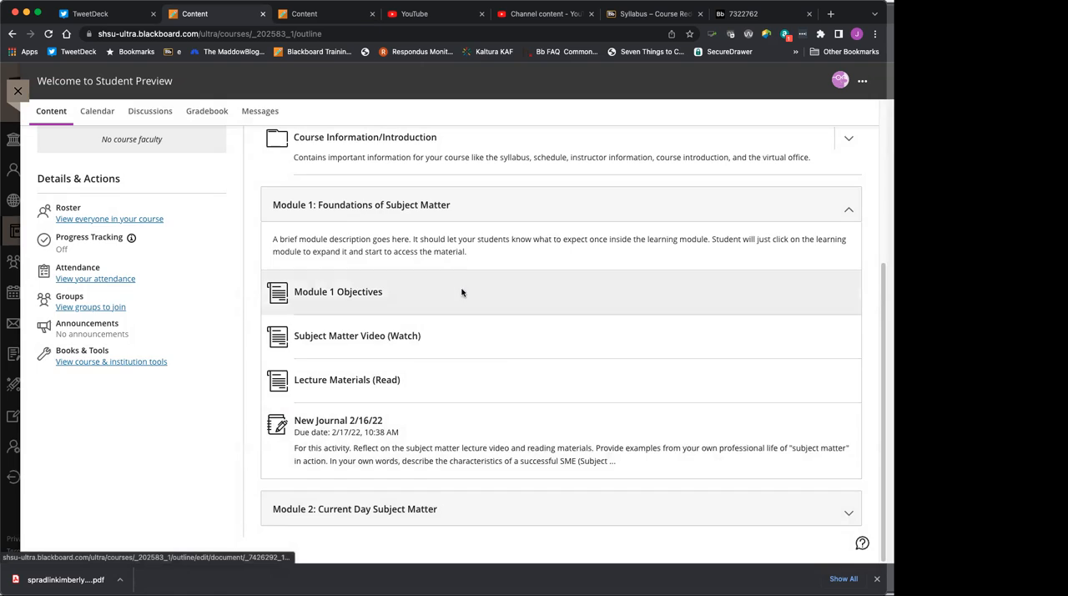
left_click(338, 292)
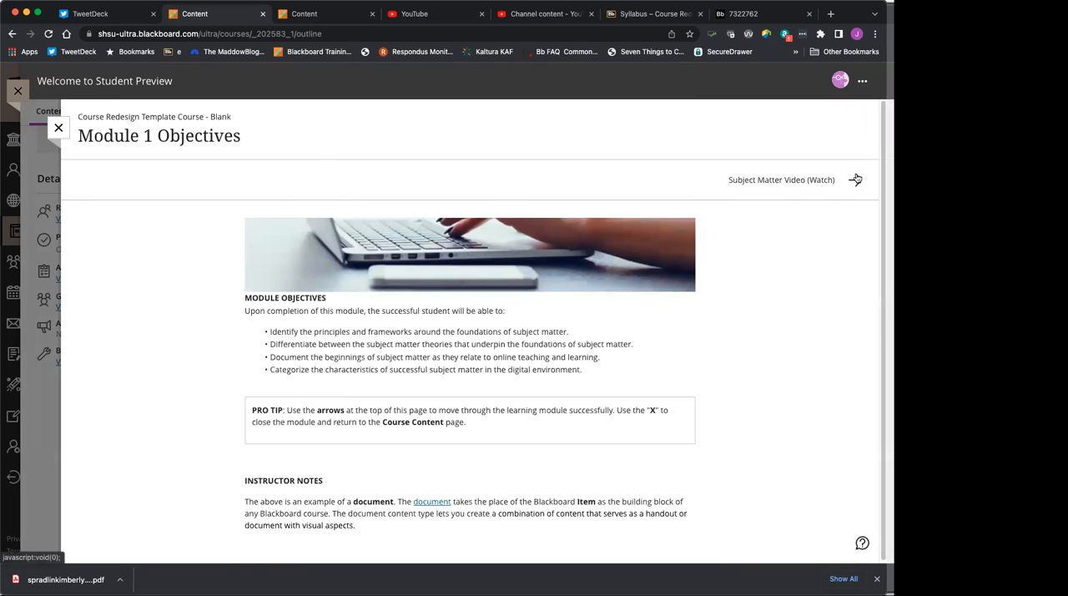
left_click(58, 126)
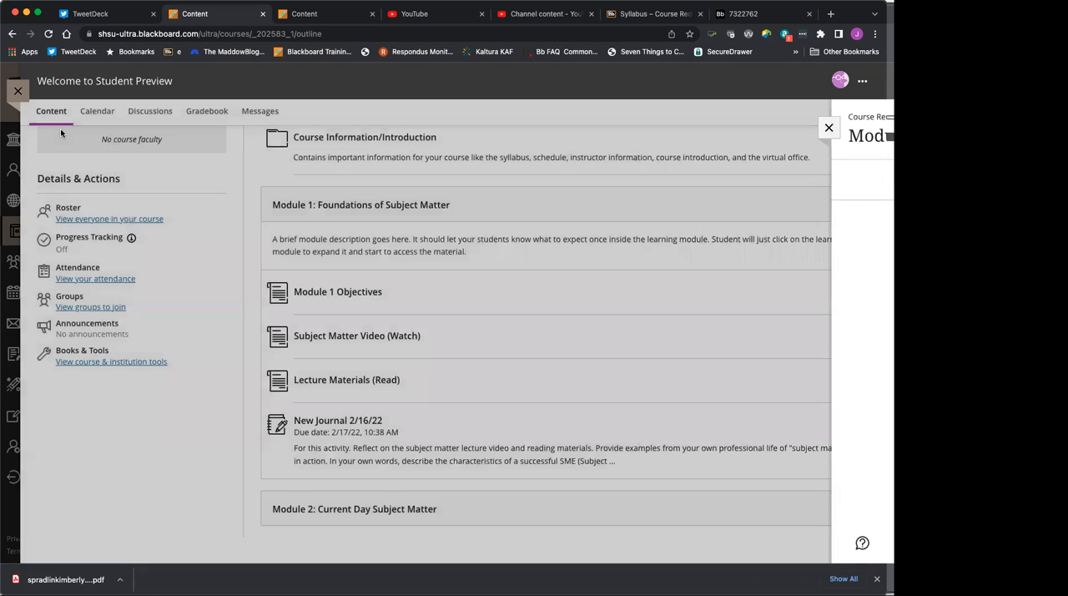
left_click(828, 127)
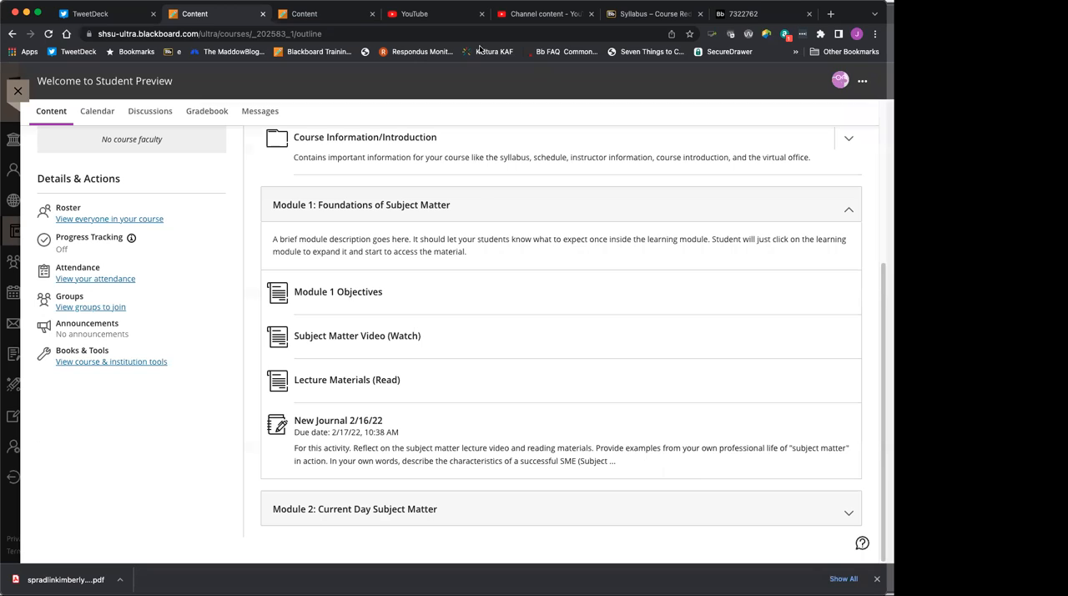